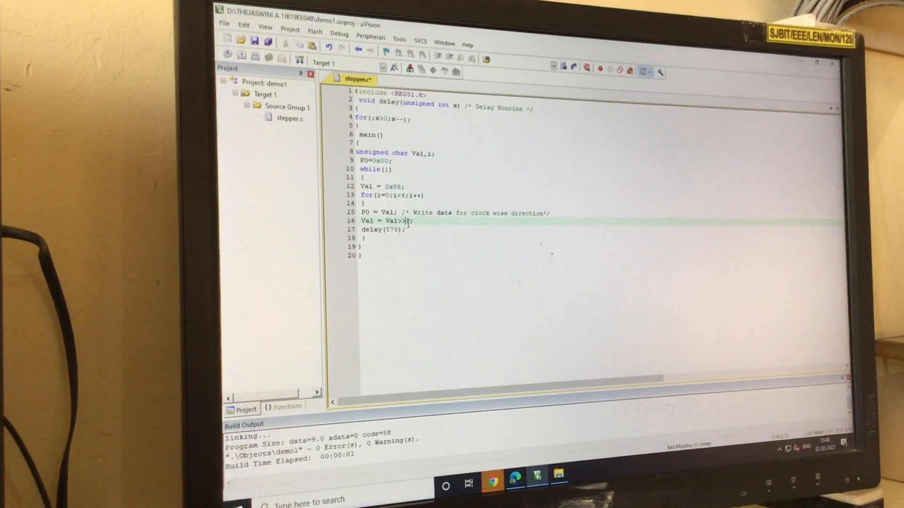
Step: Save the right-shift edit to stepper.c and build it with 0 errors, 0 warnings
left_click(227, 54)
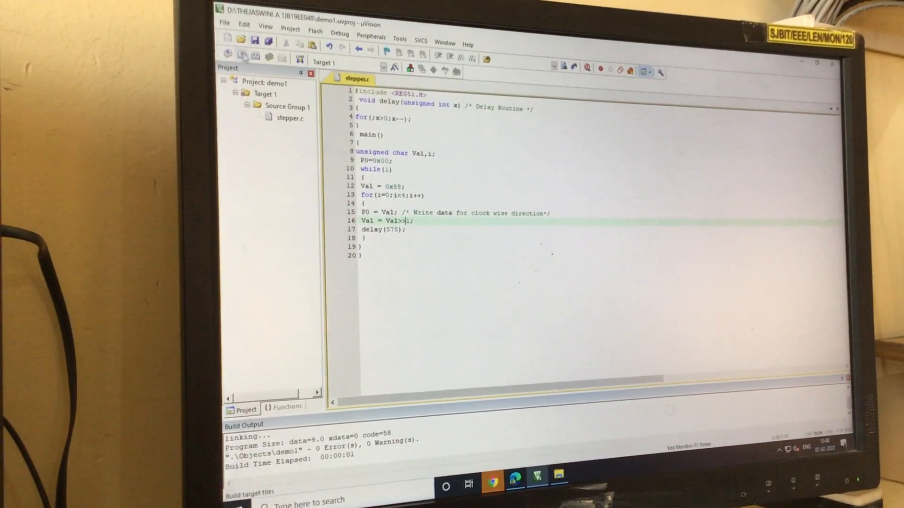
left_click(243, 57)
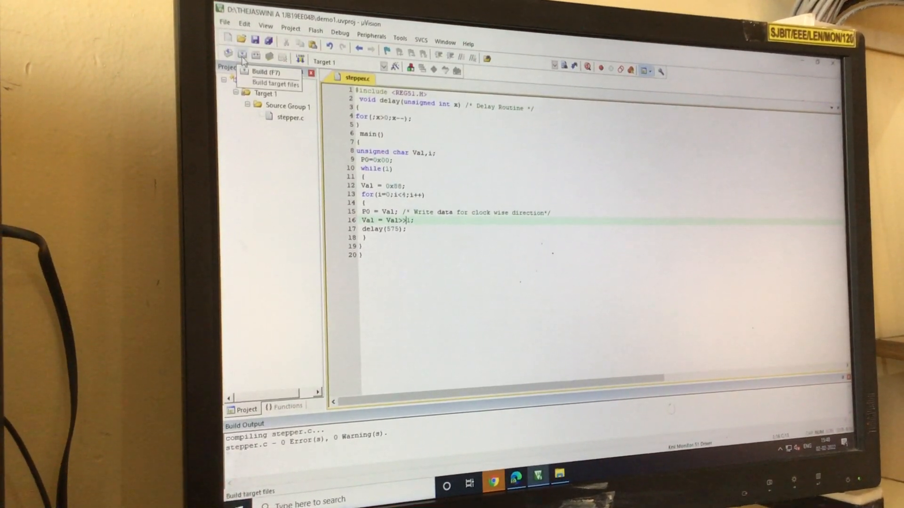